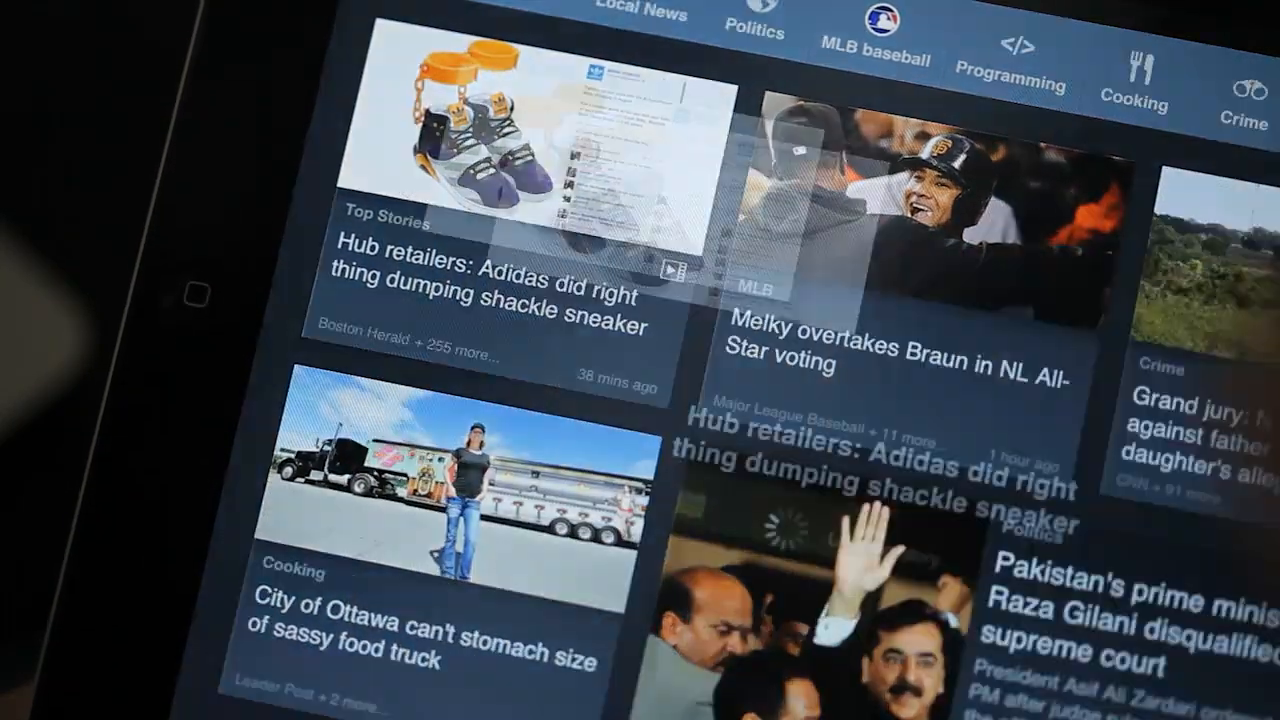
Step: Move the home feed to another page of topic story tiles
left_click(490, 290)
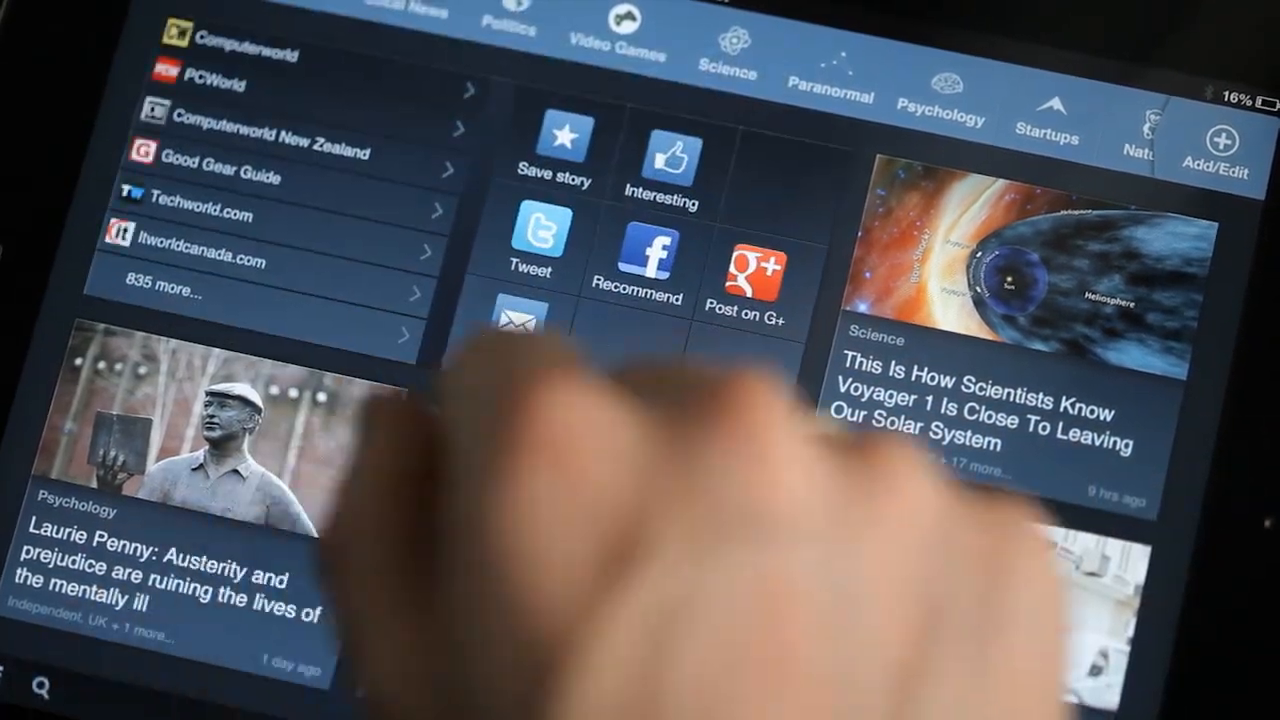
Step: Mark the story as Interesting from its share menu, getting the 'Great!' confirmation
left_click(660, 160)
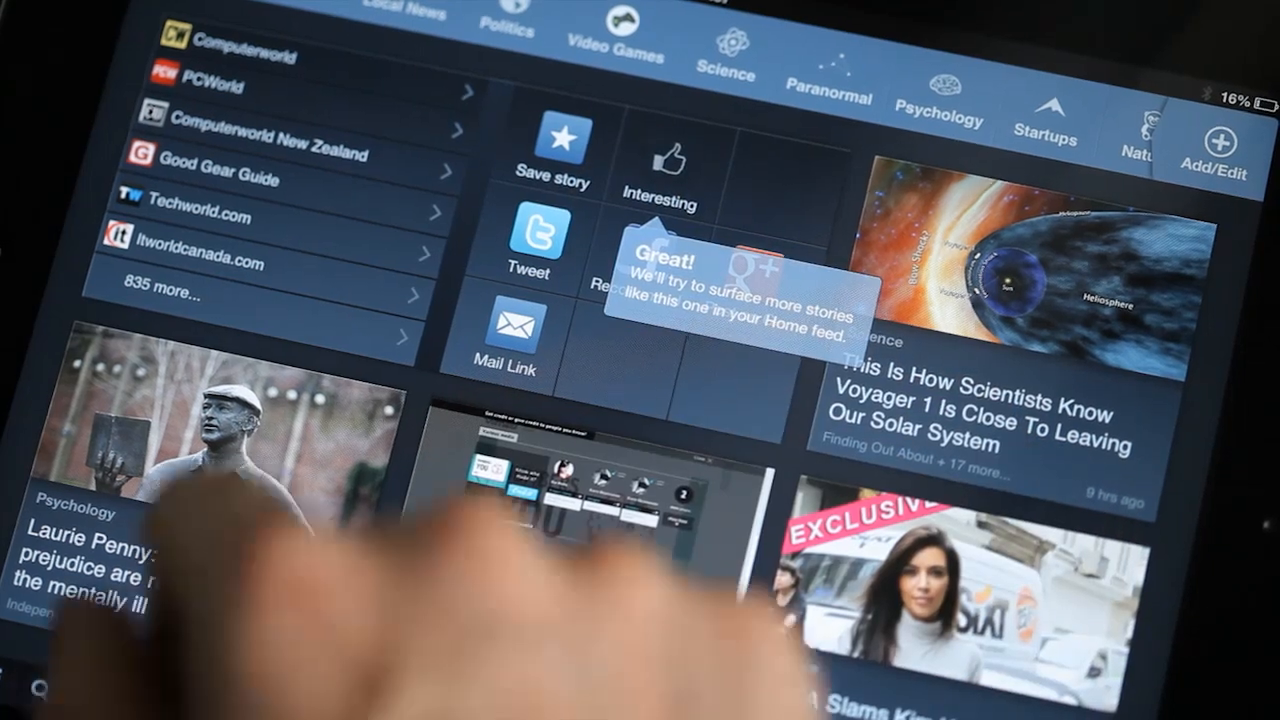